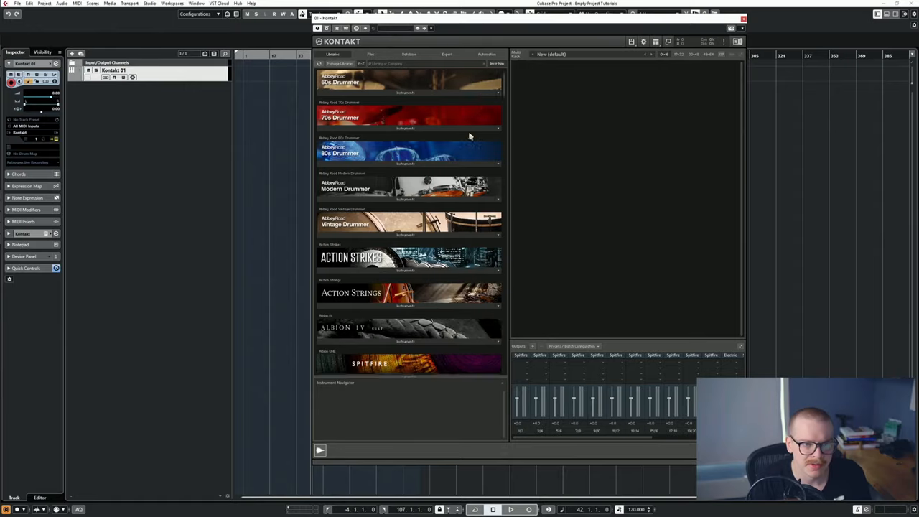
# Scroll Kontakt's library browser toward the Cinematic Studio Strings library.
pyautogui.scroll(-3)
pyautogui.write('studio')
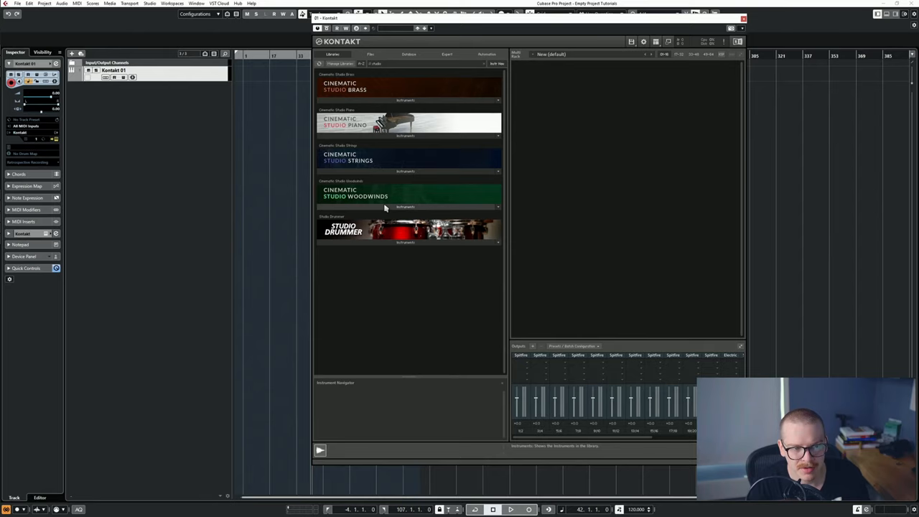
pyautogui.moveTo(359, 174)
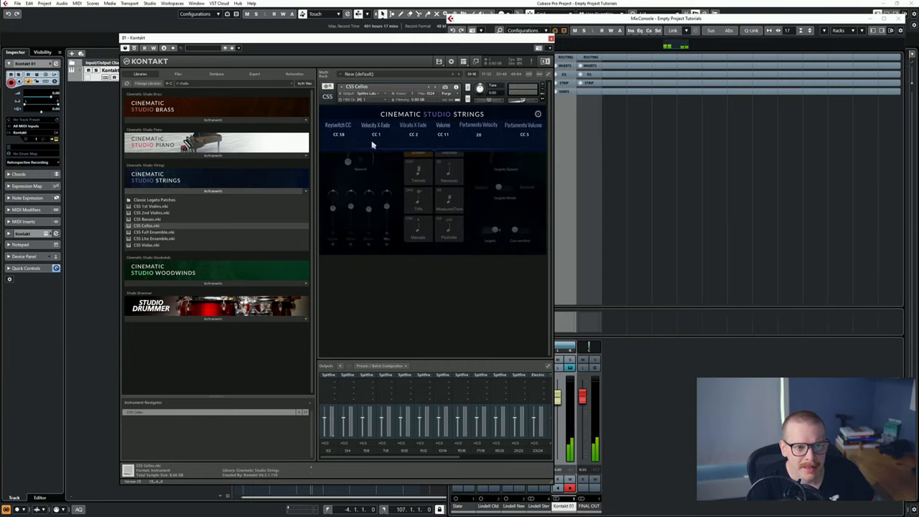
pyautogui.moveTo(421, 140)
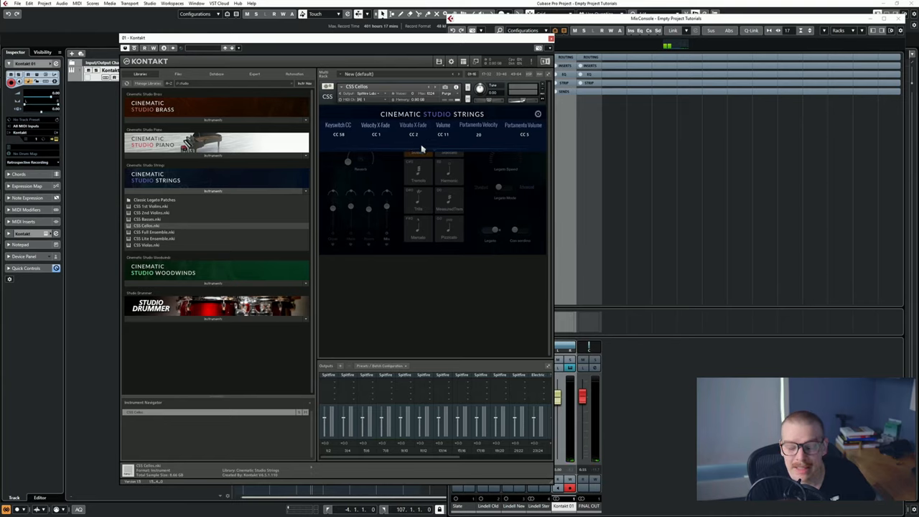
pyautogui.moveTo(421, 144)
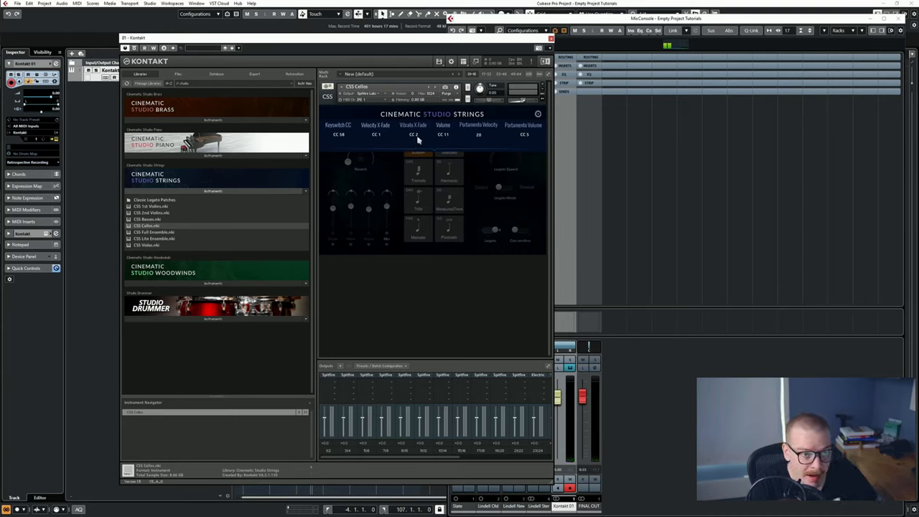
pyautogui.moveTo(427, 151)
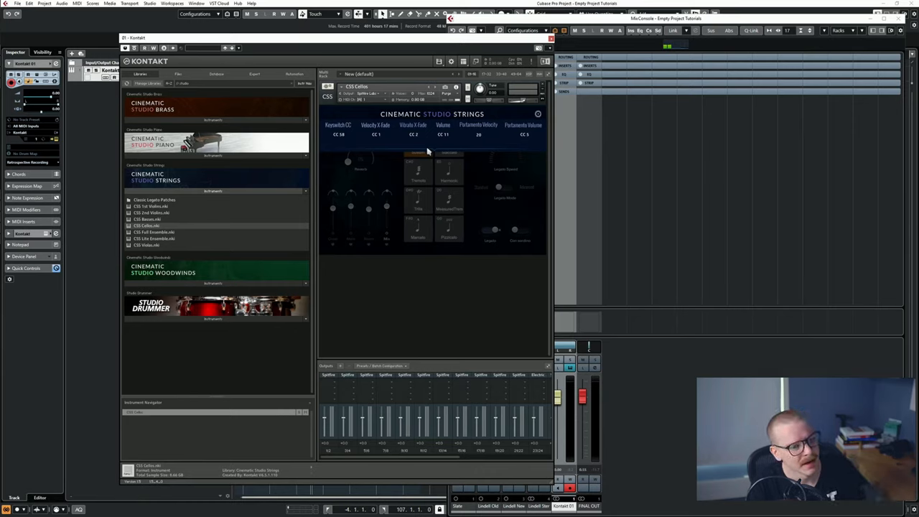
pyautogui.moveTo(426, 152)
pyautogui.write(' SIFTER')
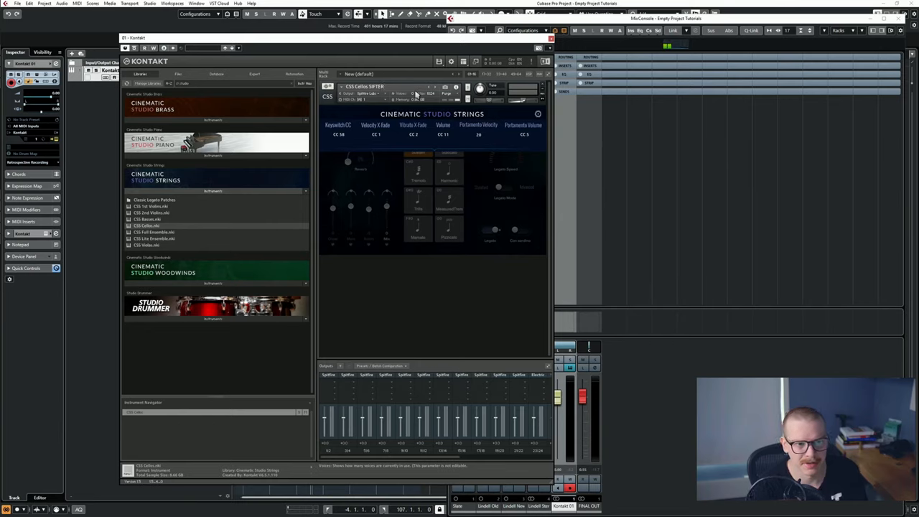
# Choose Save as Instrument from Kontakt's Files menu for CSS Cellos SIFTER.
pyautogui.click(439, 61)
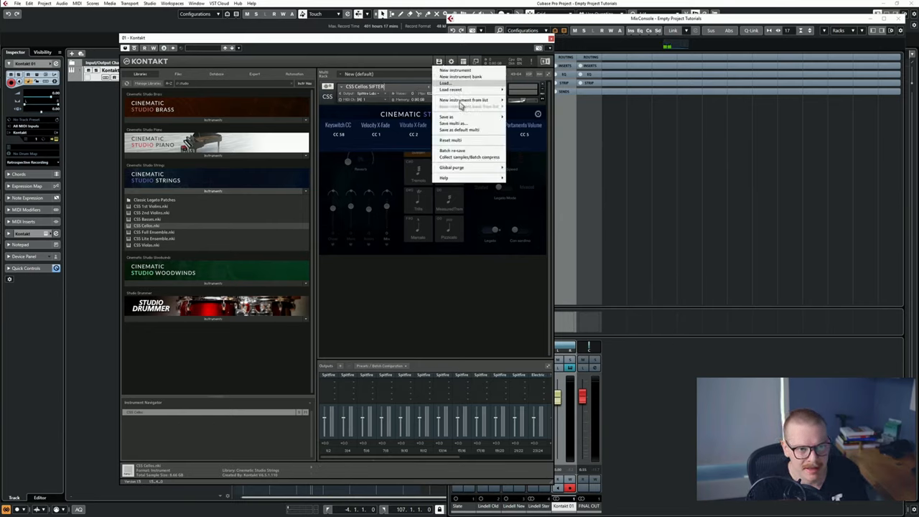
pyautogui.moveTo(447, 117)
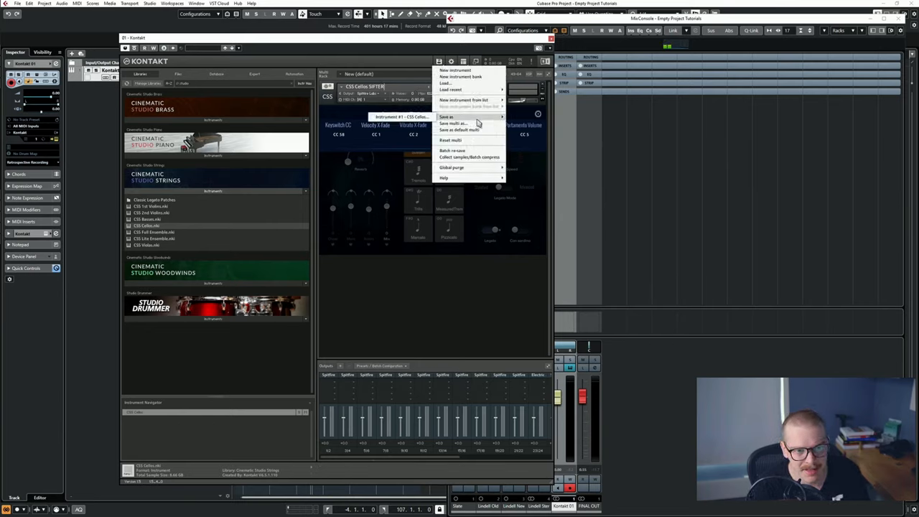
pyautogui.click(447, 116)
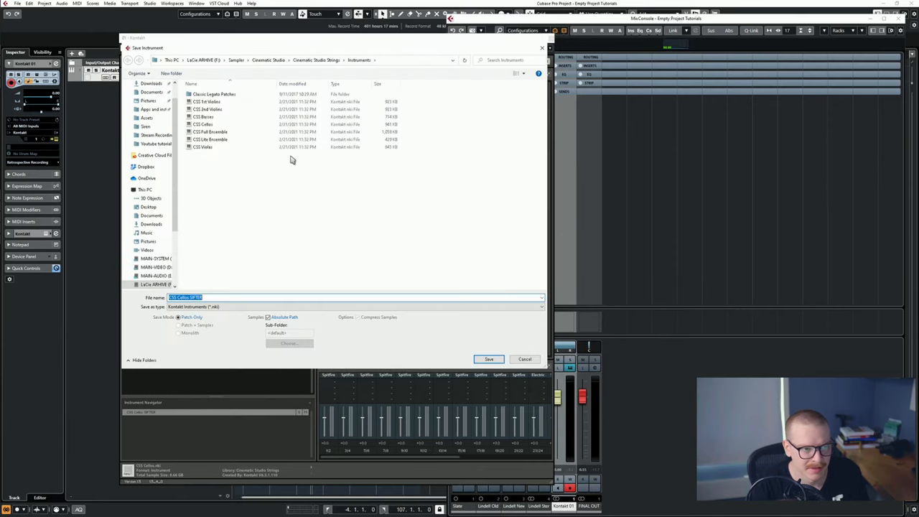
pyautogui.moveTo(420, 376)
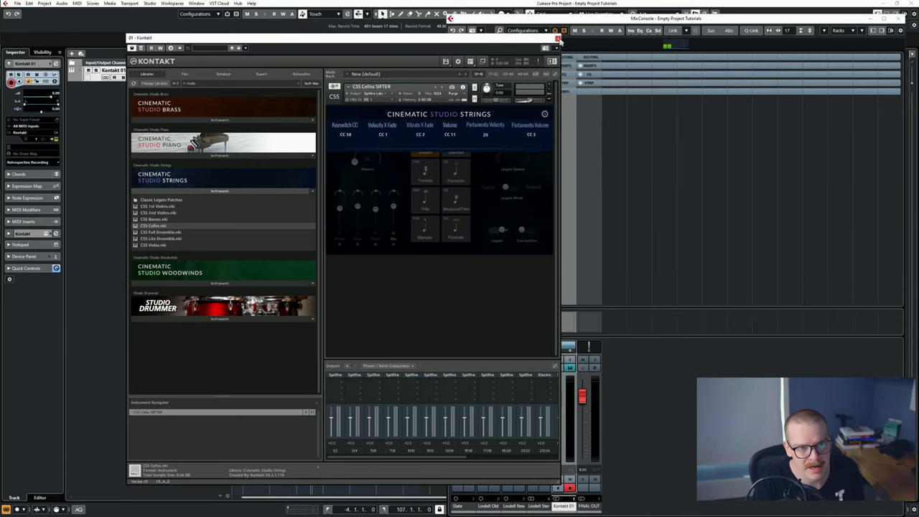
# Close the Kontakt window and expand the Inspector's main track section.
pyautogui.click(558, 38)
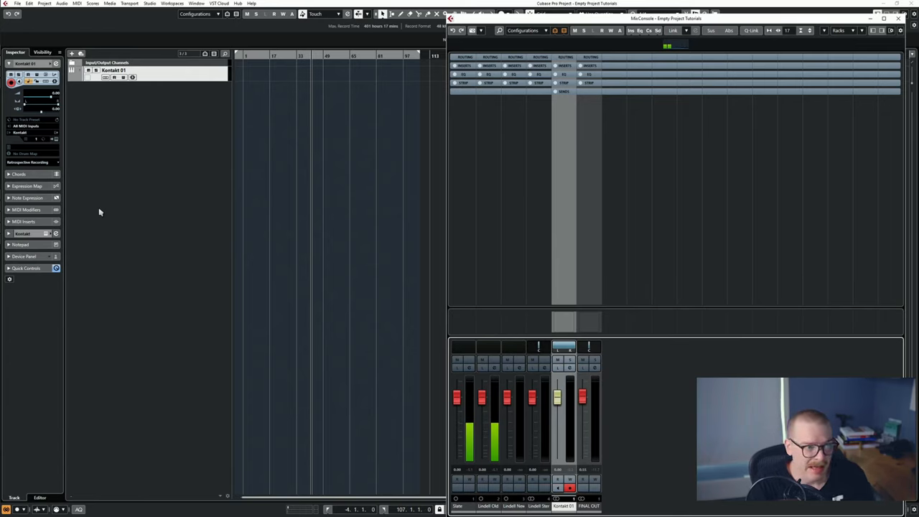
pyautogui.moveTo(112, 169)
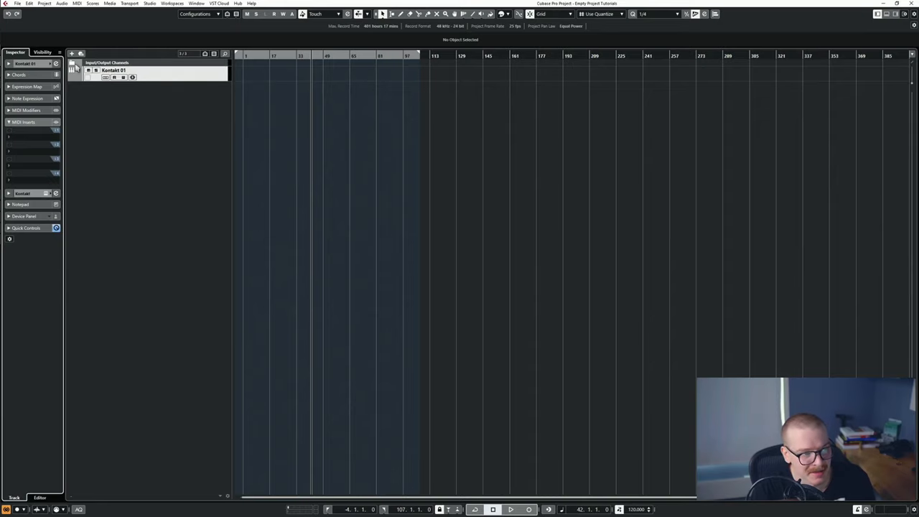
pyautogui.moveTo(132, 115)
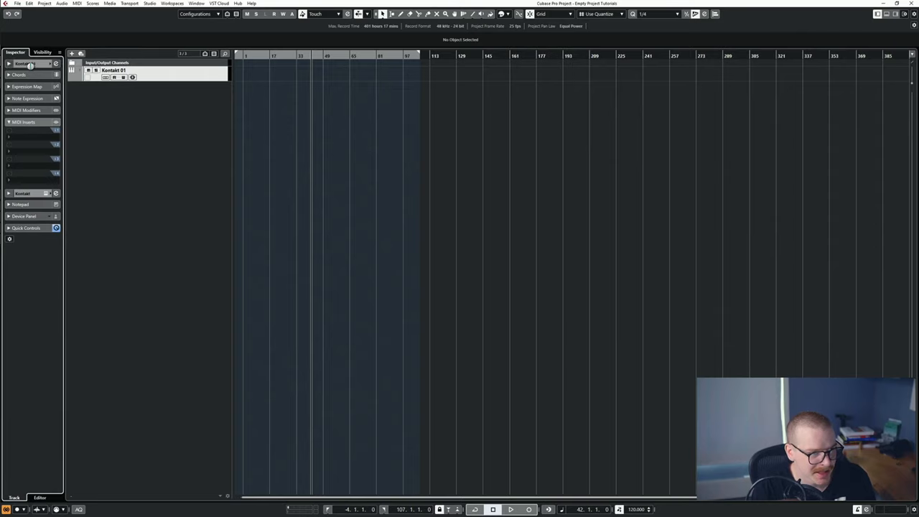
pyautogui.click(25, 64)
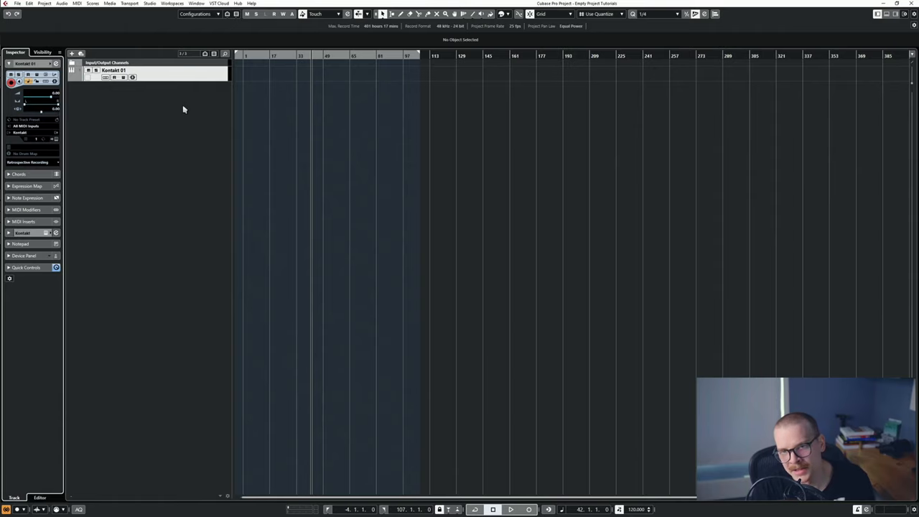
pyautogui.moveTo(43, 145)
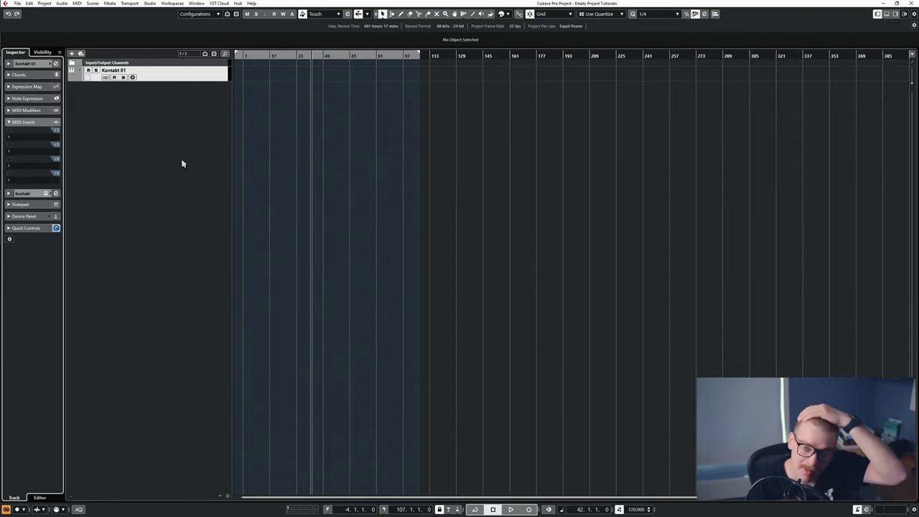
# Load Transformer into MIDI insert slot 1 and begin the Value 1 Equal comparison.
pyautogui.click(29, 137)
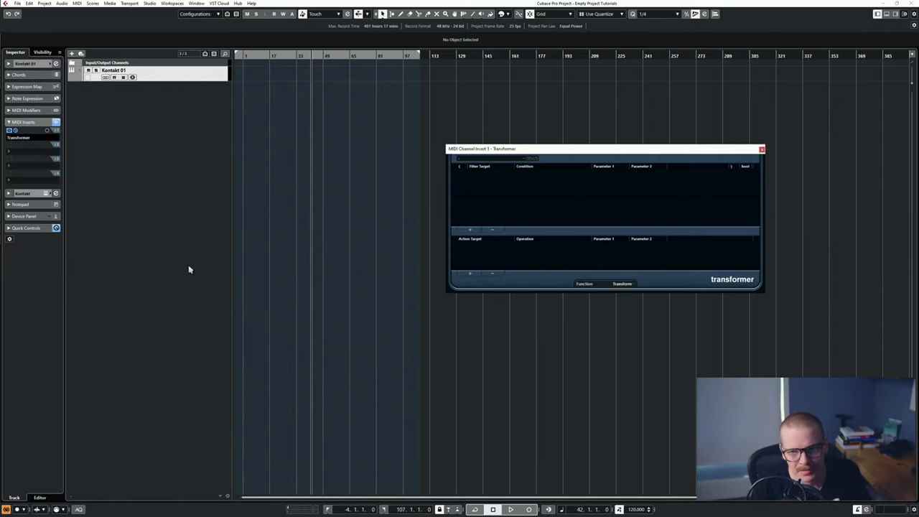
pyautogui.moveTo(472, 178)
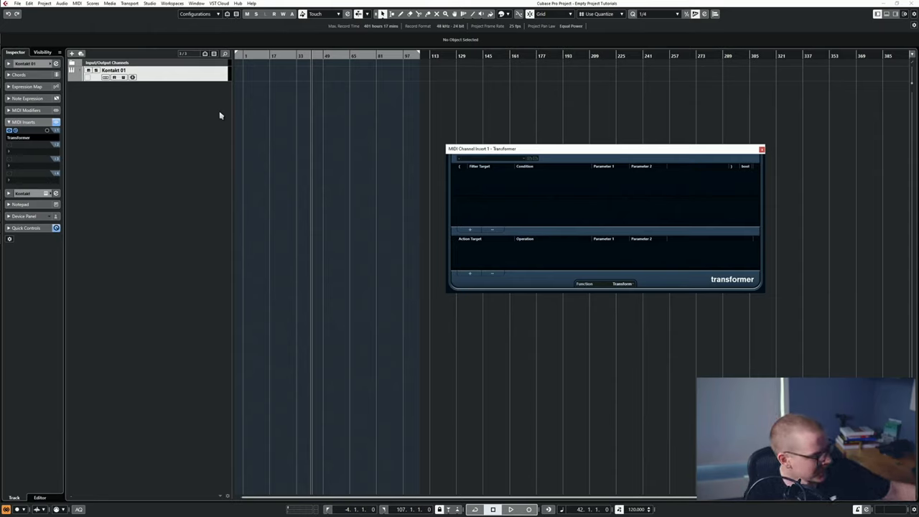
pyautogui.moveTo(387, 117)
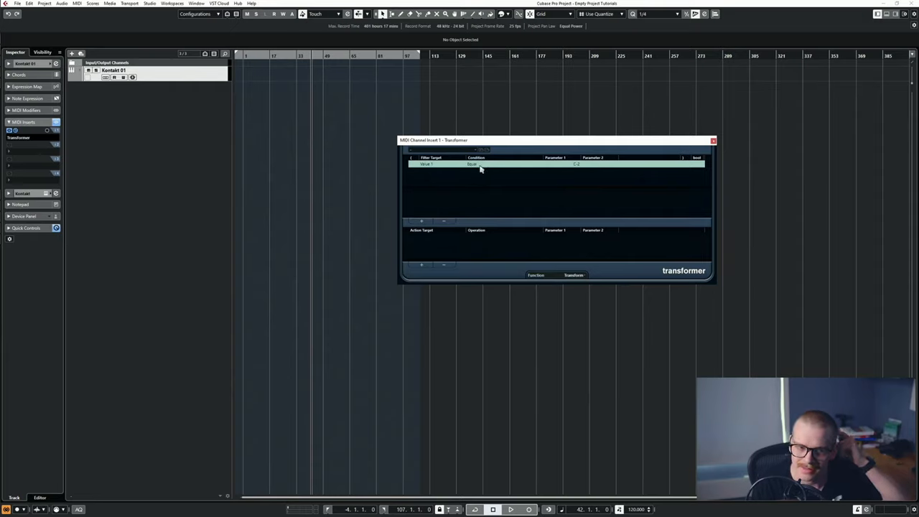
pyautogui.click(560, 164)
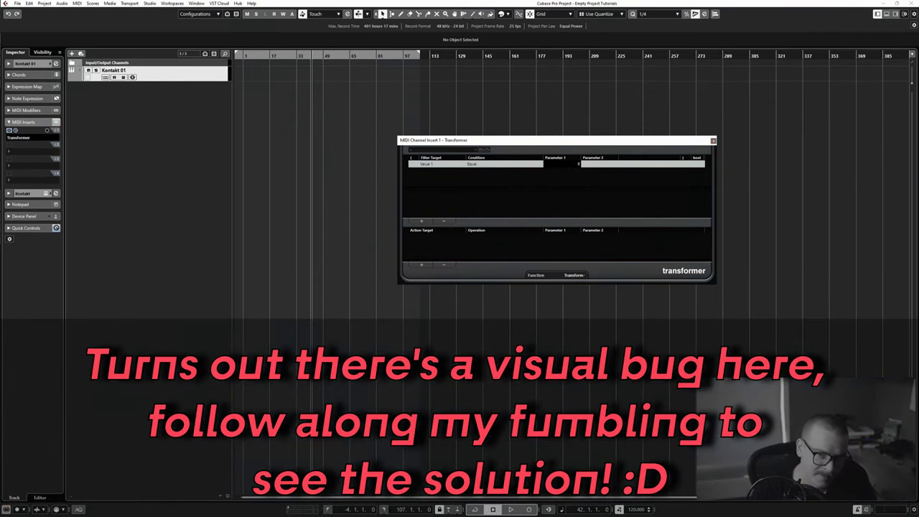
# Open the Transformer filter's list of comparison conditions.
pyautogui.click(474, 164)
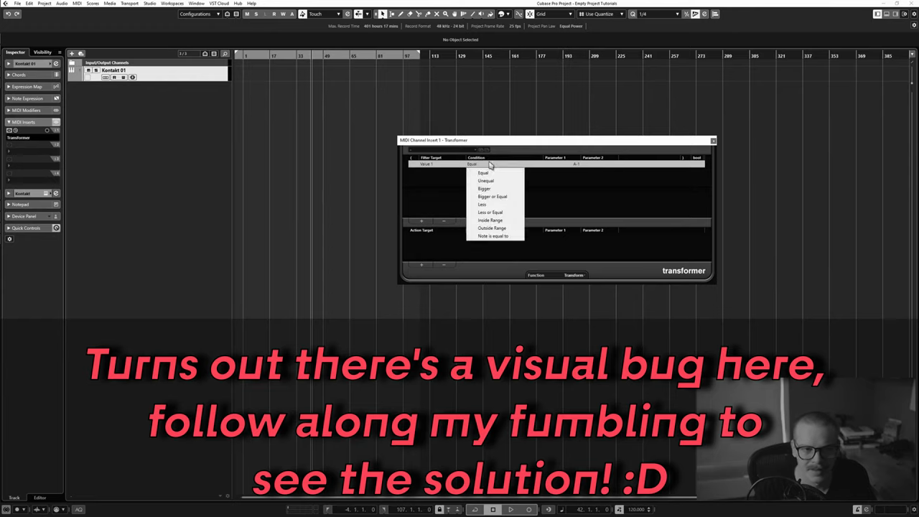
pyautogui.moveTo(495, 188)
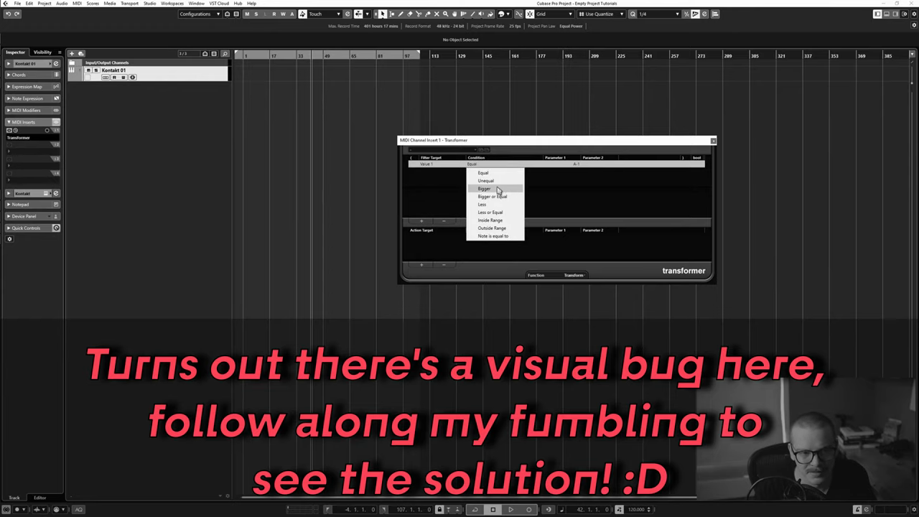
pyautogui.moveTo(512, 197)
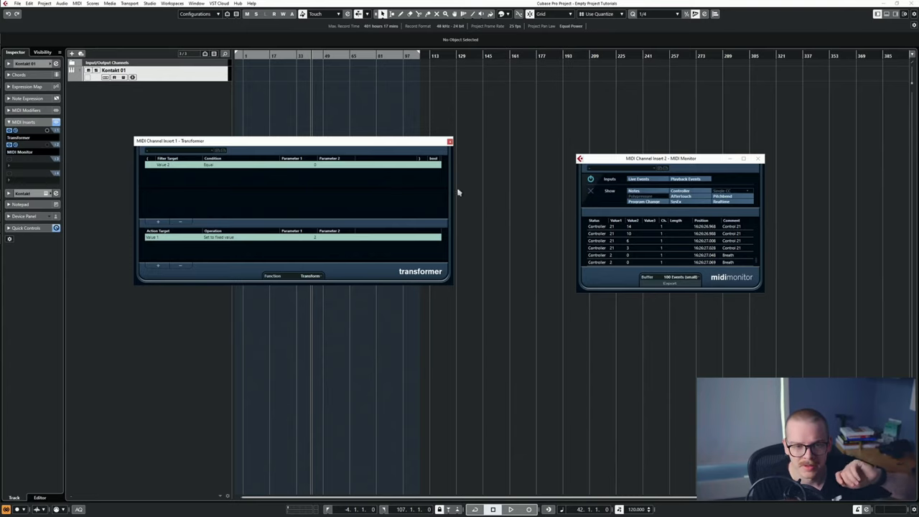
pyautogui.moveTo(358, 197)
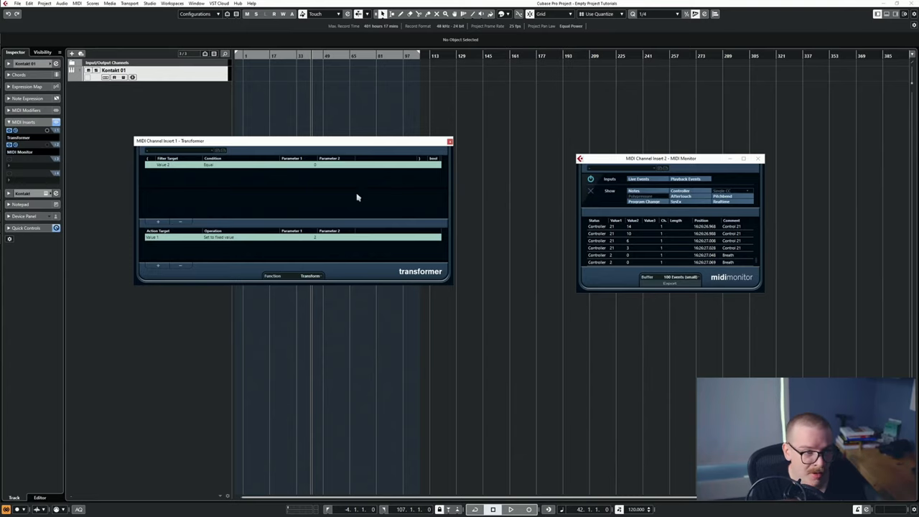
pyautogui.moveTo(241, 186)
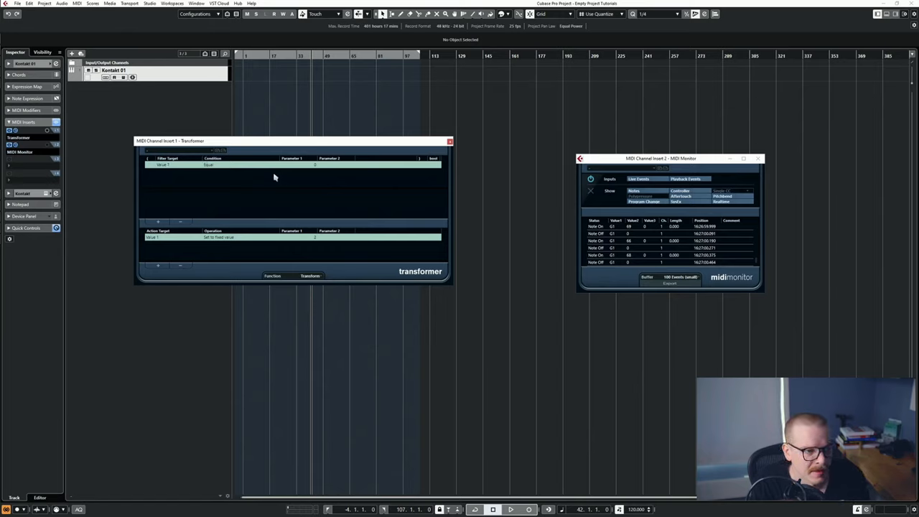
pyautogui.moveTo(186, 175)
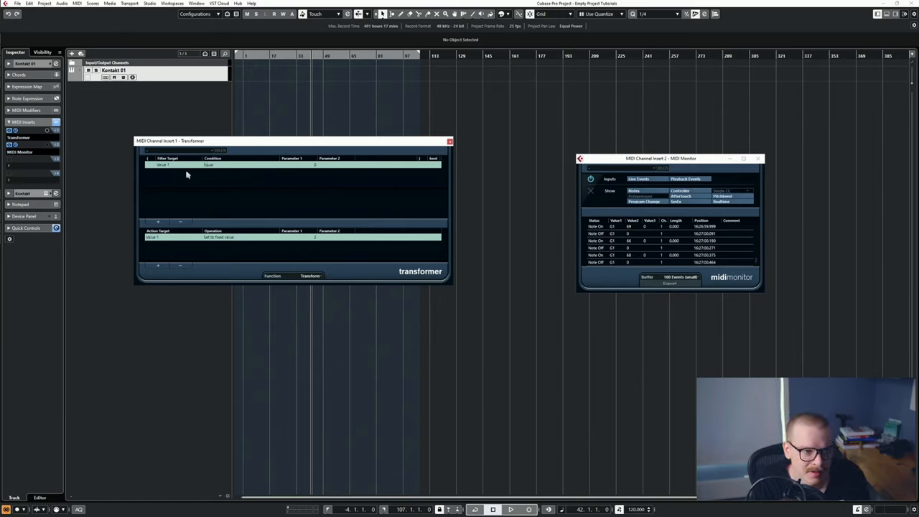
# Set the Transformer filter's matching value to 21.
pyautogui.click(300, 165)
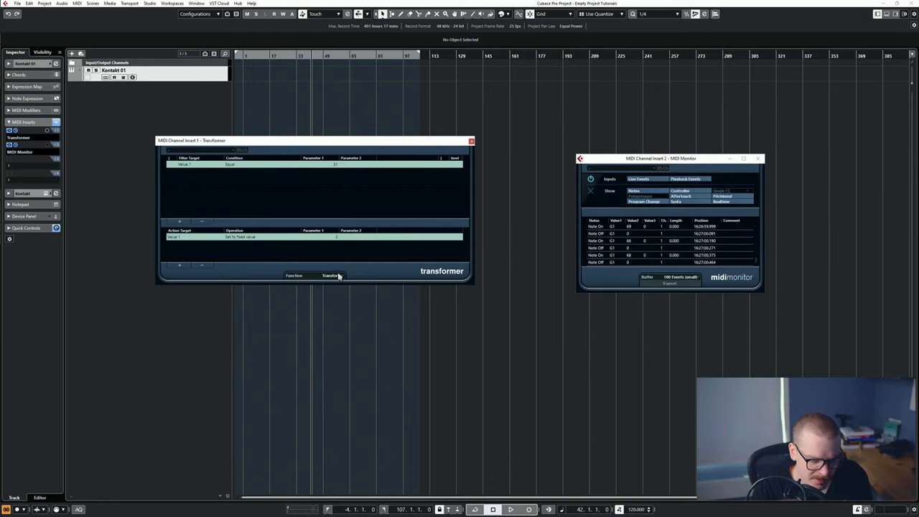
pyautogui.moveTo(349, 200)
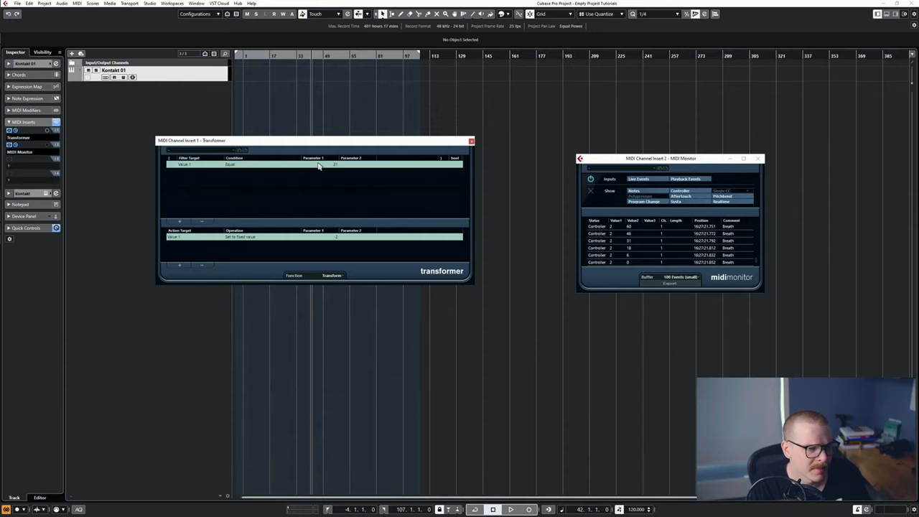
pyautogui.moveTo(39, 151)
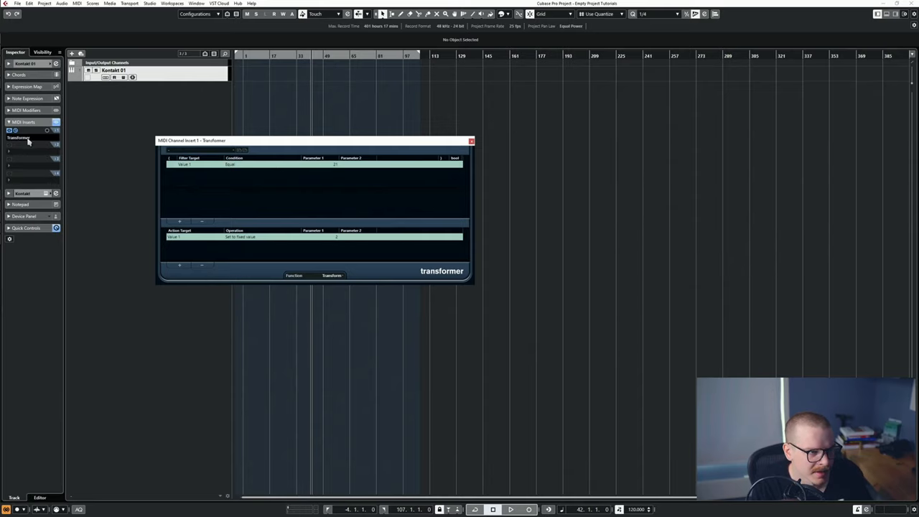
# Reload Transformer in slot 1 with filter Value 1 Equal and action Set to fixed value.
pyautogui.click(32, 137)
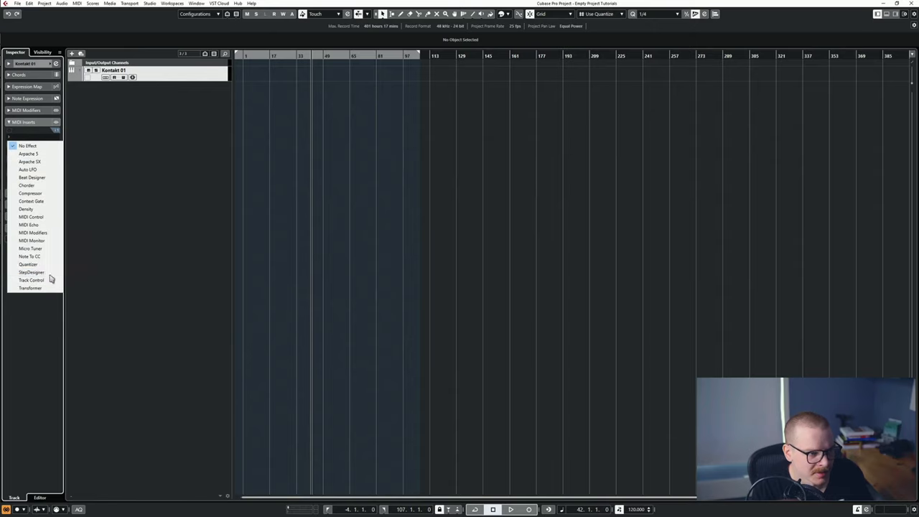
pyautogui.click(31, 280)
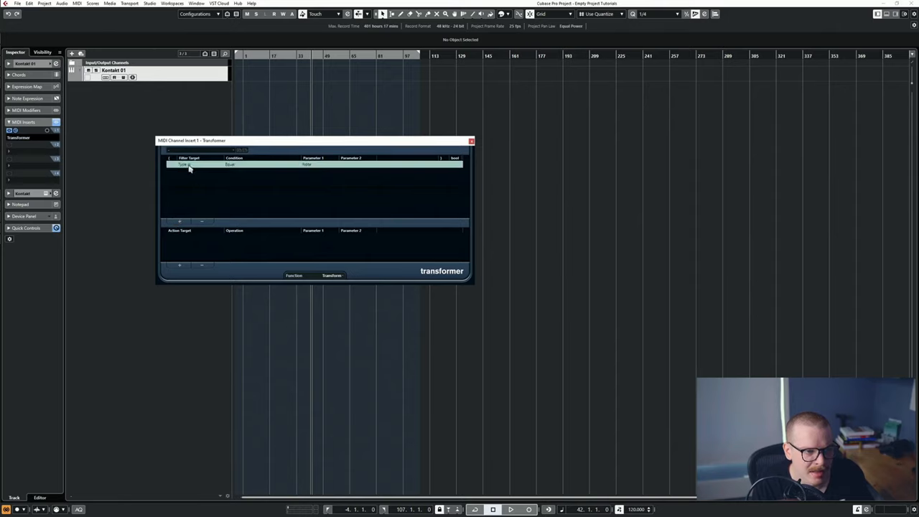
pyautogui.click(186, 165)
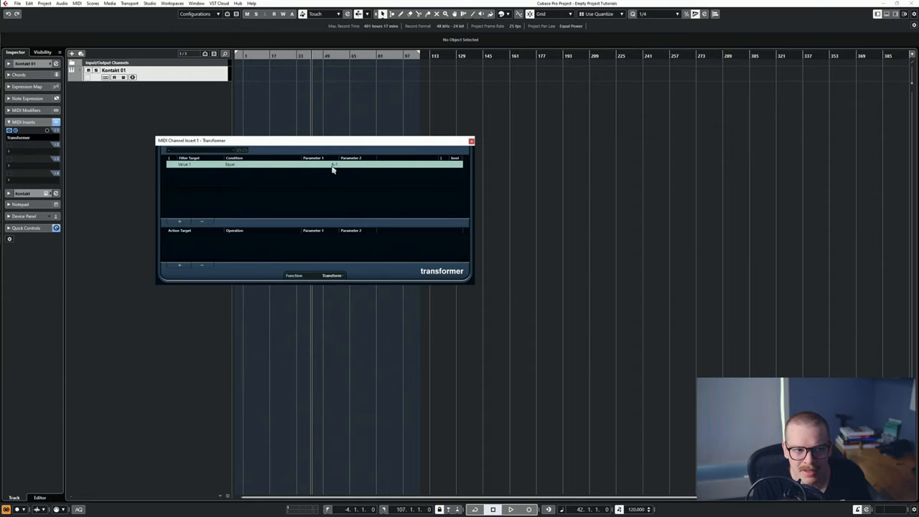
pyautogui.moveTo(340, 176)
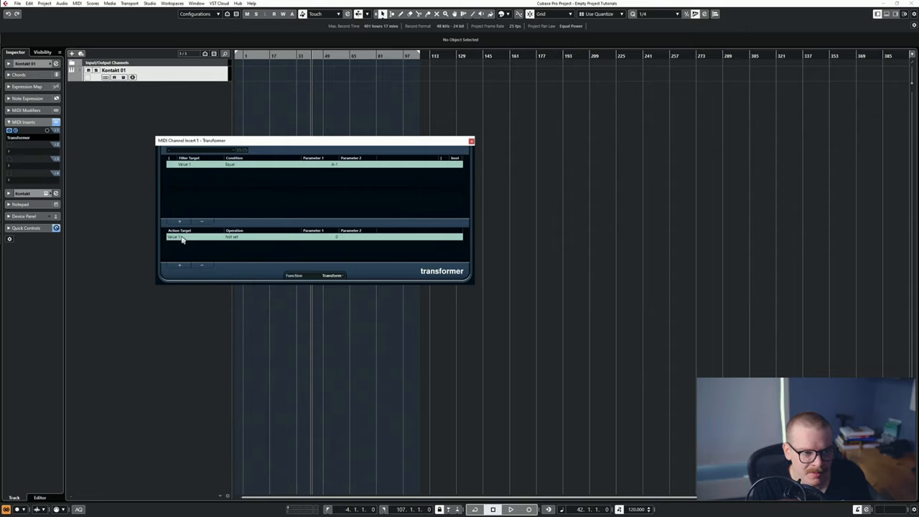
pyautogui.click(232, 237)
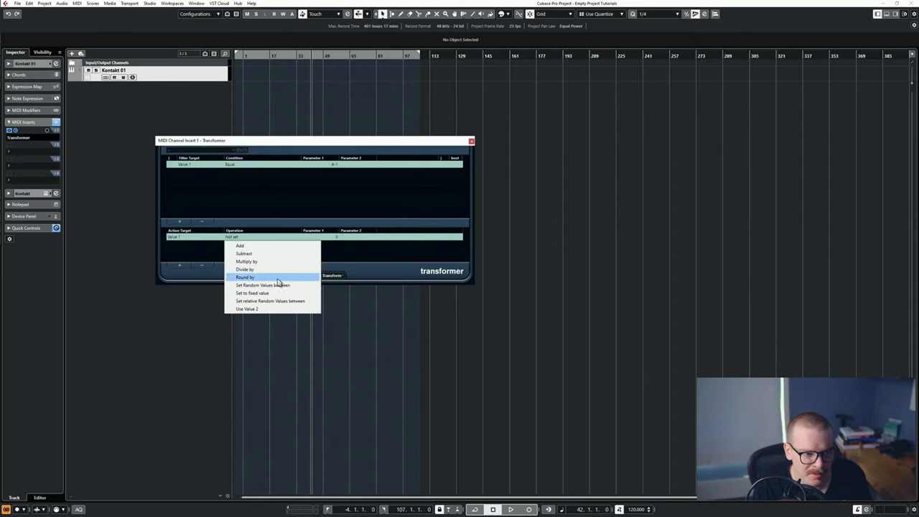
pyautogui.click(252, 293)
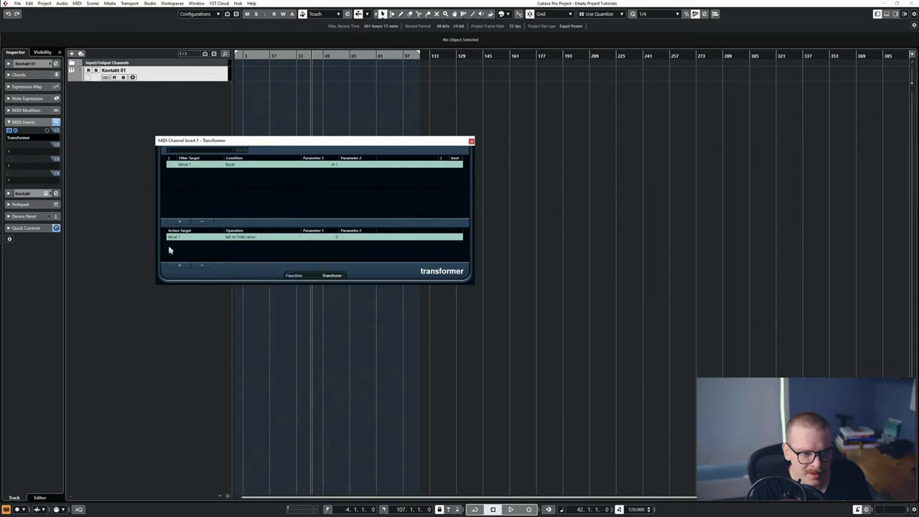
pyautogui.moveTo(179, 249)
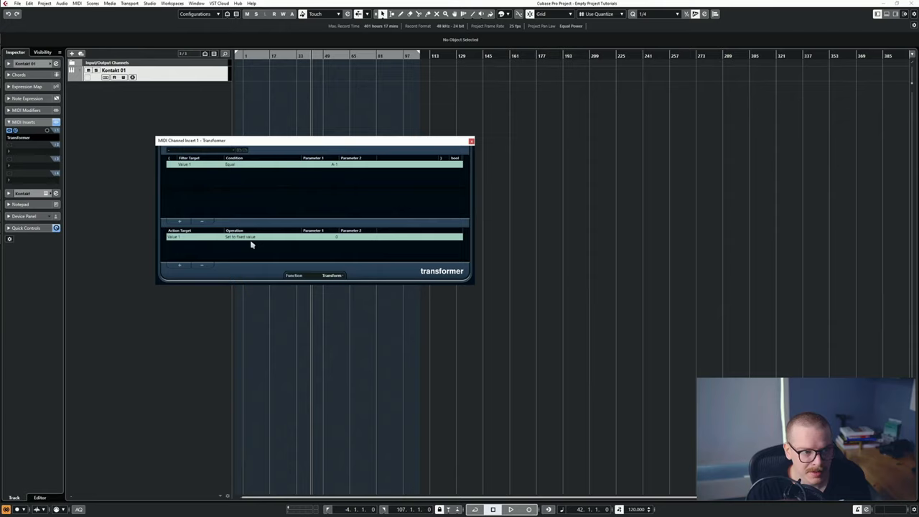
pyautogui.moveTo(290, 243)
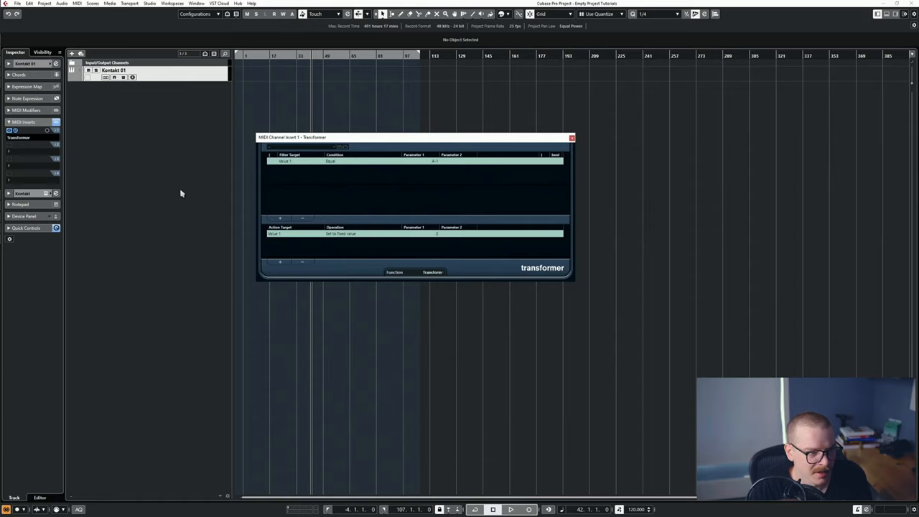
# Add MIDI Monitor in insert slot 2 and view raw CC21 with Transformer bypassed.
pyautogui.click(18, 137)
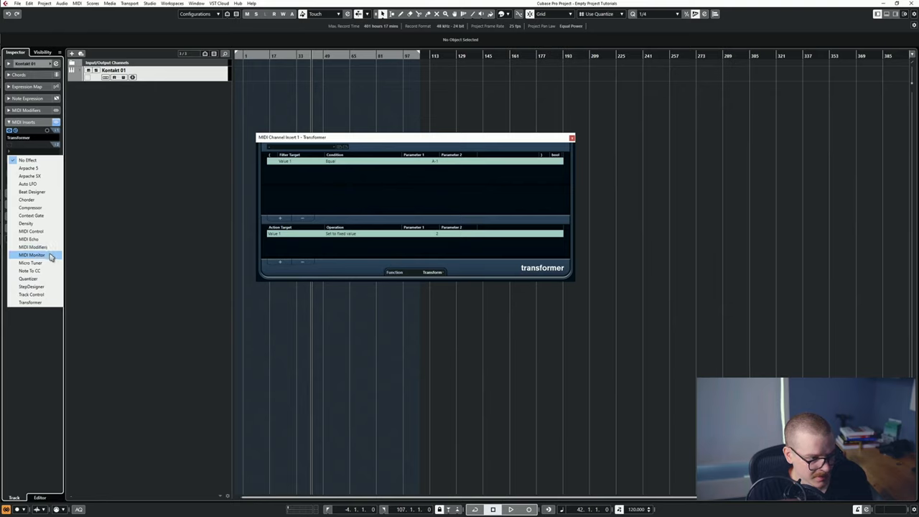
pyautogui.click(31, 255)
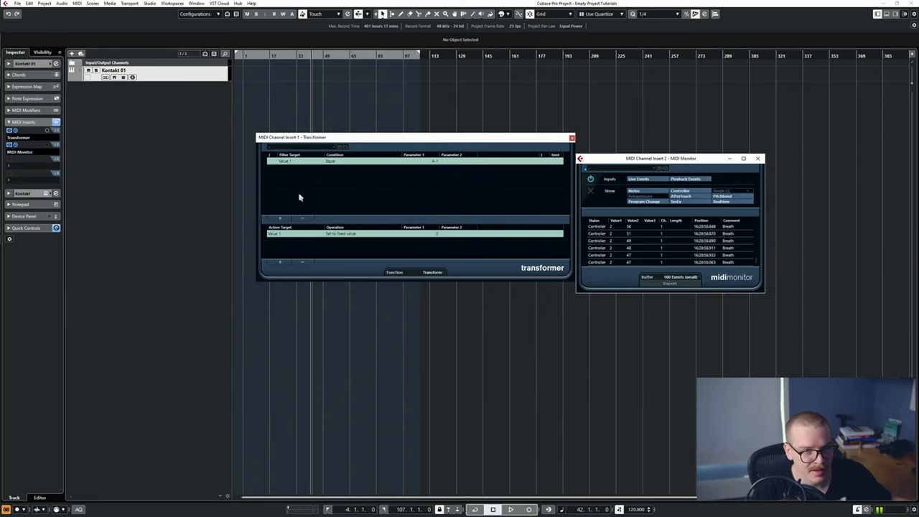
pyautogui.click(757, 158)
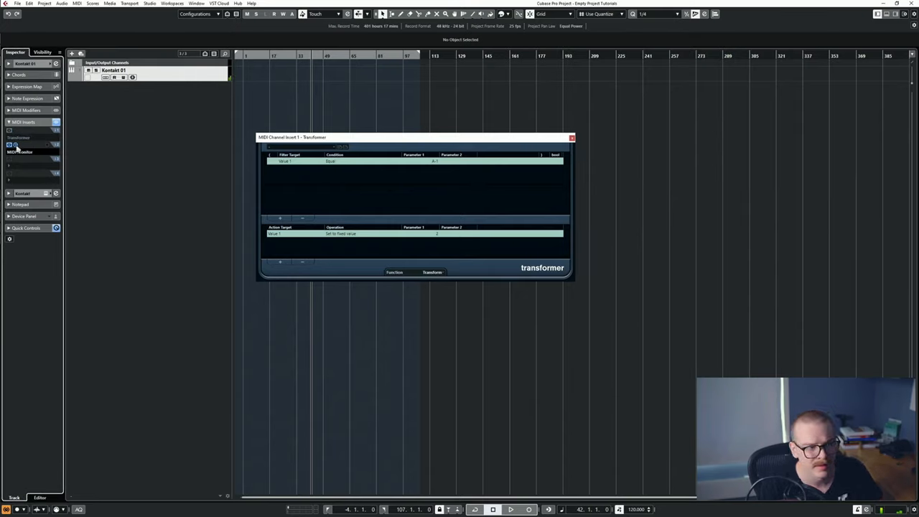
pyautogui.click(10, 145)
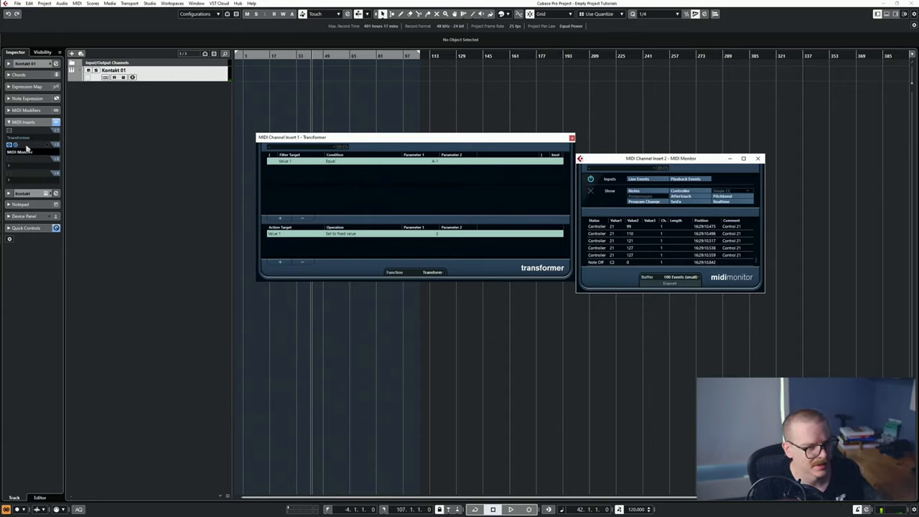
# Re-enable the Transformer, confirm CC21 arrives as CC2 Breath, and close its editor.
pyautogui.click(757, 158)
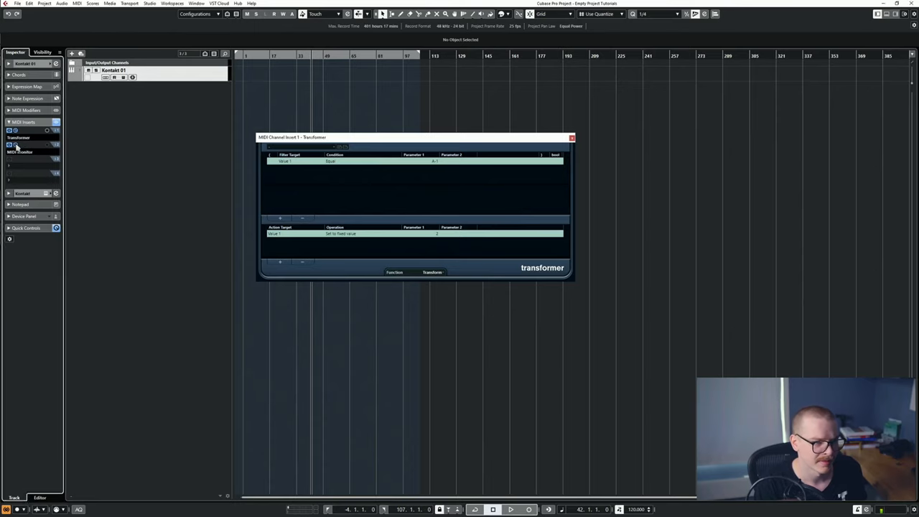
pyautogui.click(10, 144)
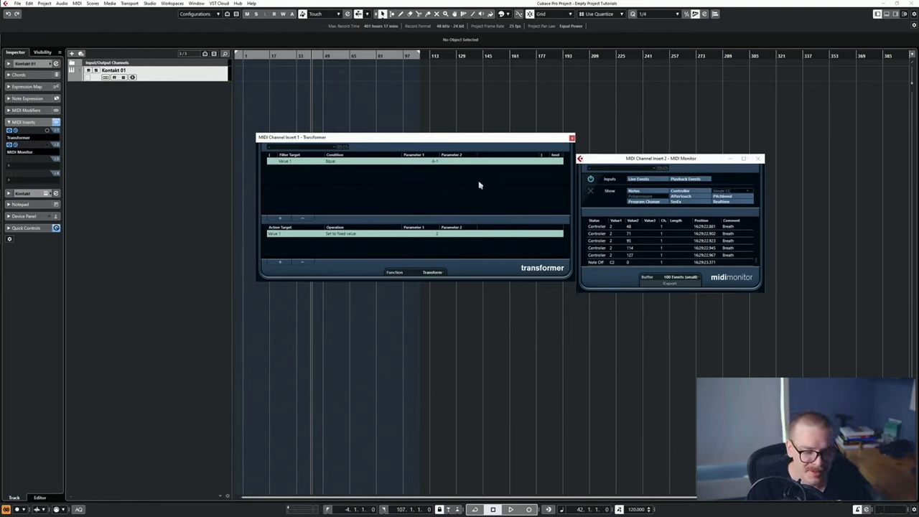
pyautogui.moveTo(543, 173)
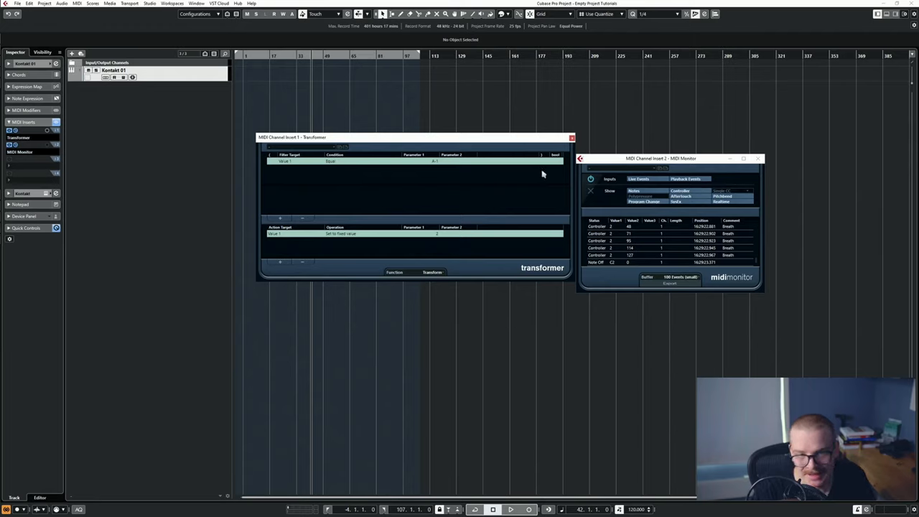
pyautogui.moveTo(596, 258)
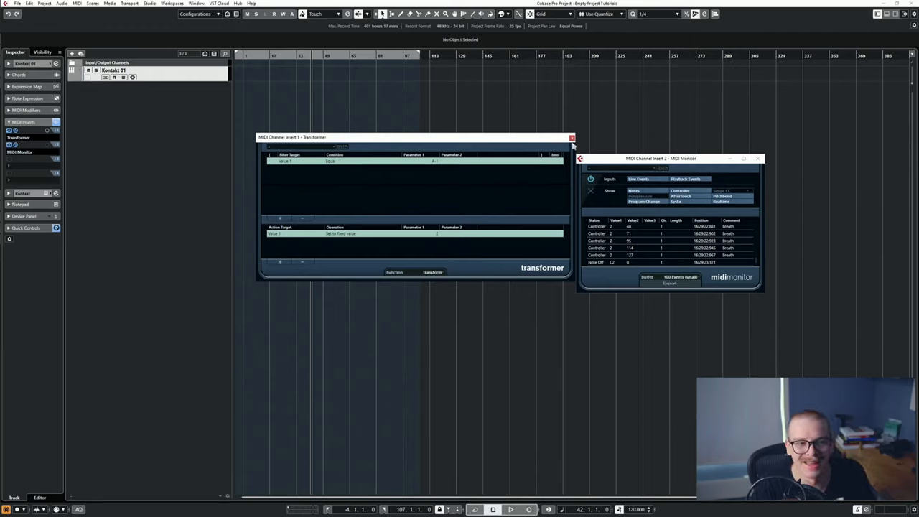
pyautogui.click(434, 161)
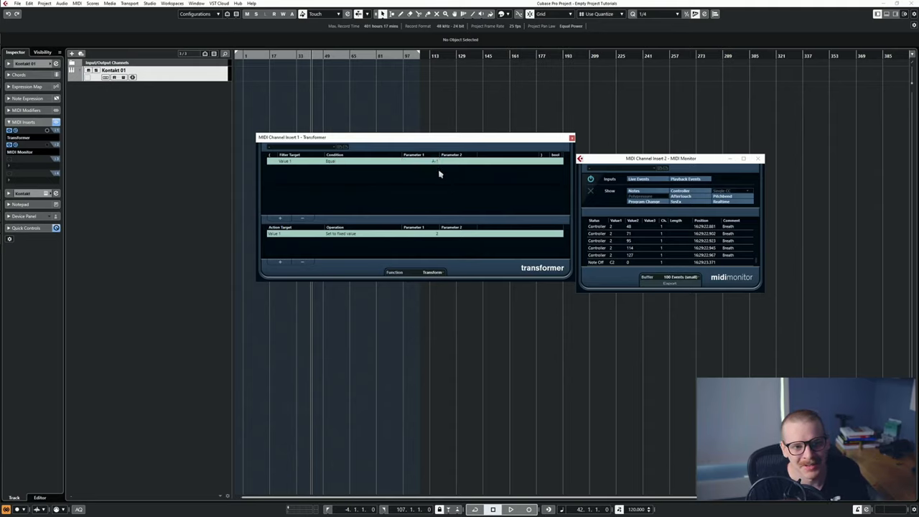
pyautogui.click(571, 137)
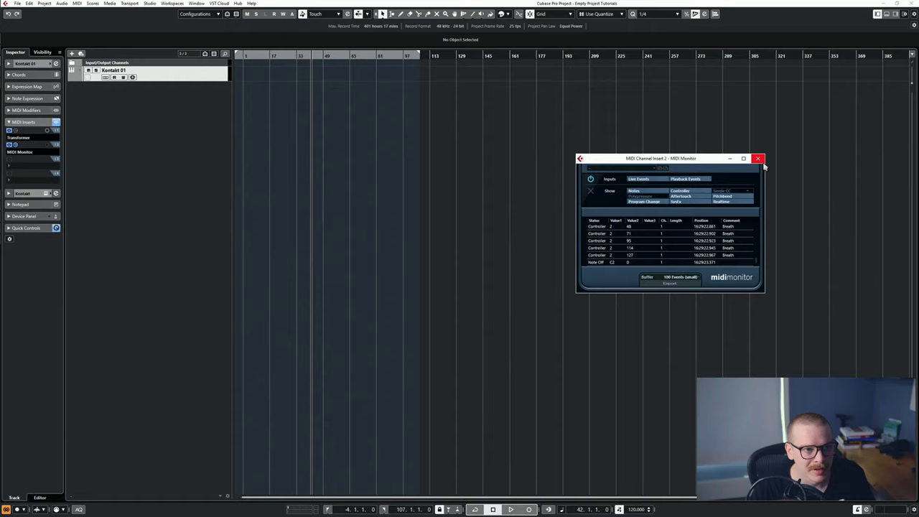
# Close MIDI Monitor, check existing track presets in Save Track Preset, then cancel.
pyautogui.click(757, 158)
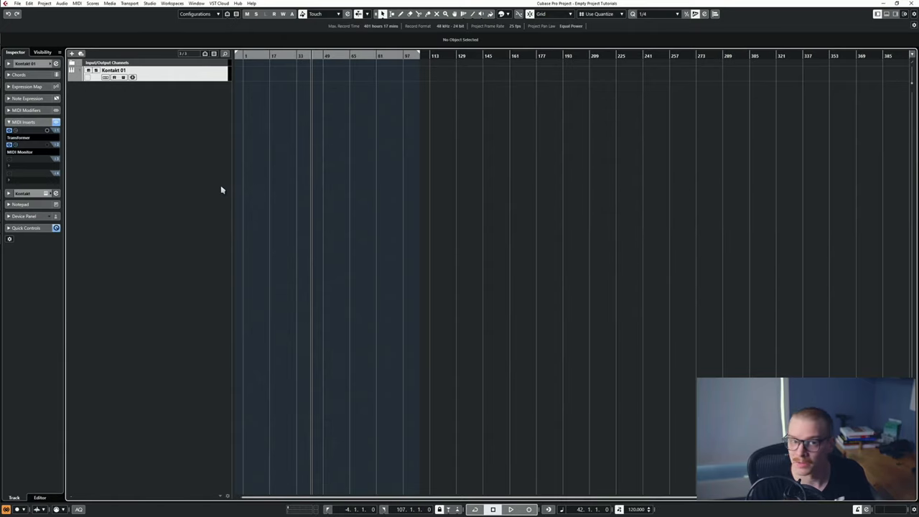
pyautogui.moveTo(200, 131)
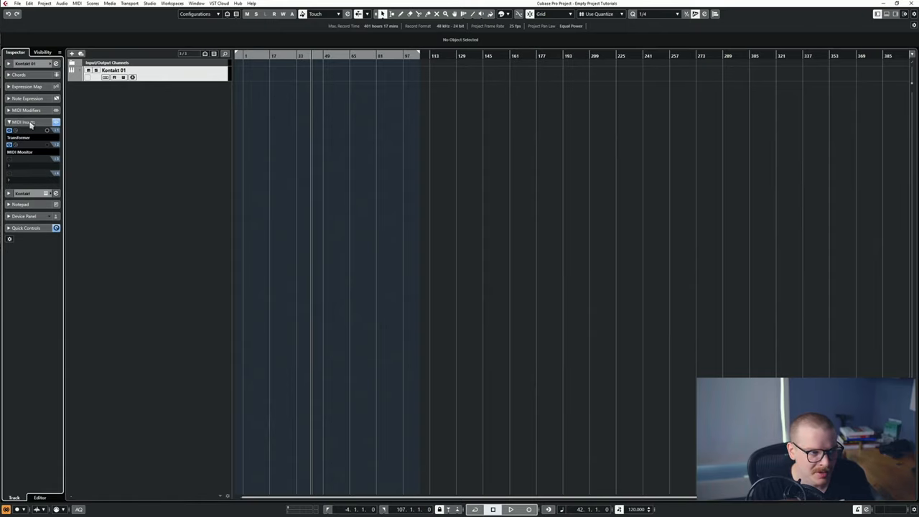
pyautogui.rightClick(115, 77)
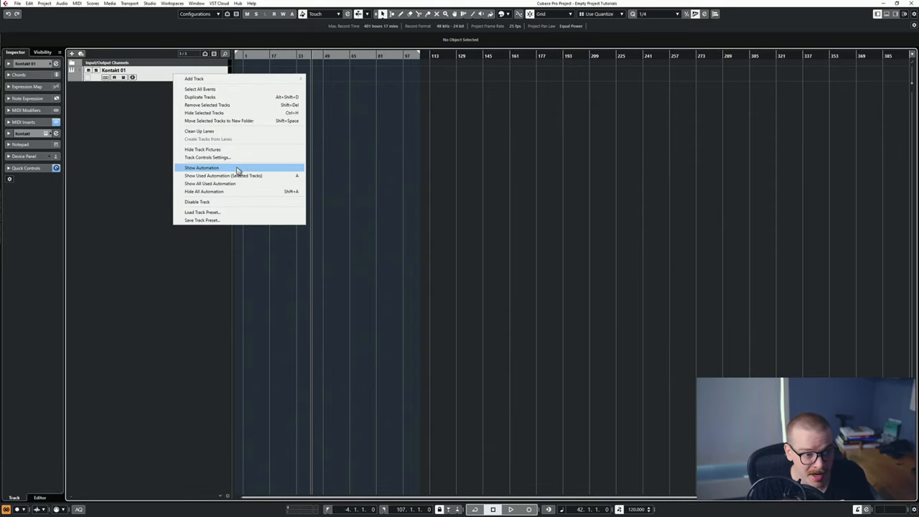
pyautogui.moveTo(223, 220)
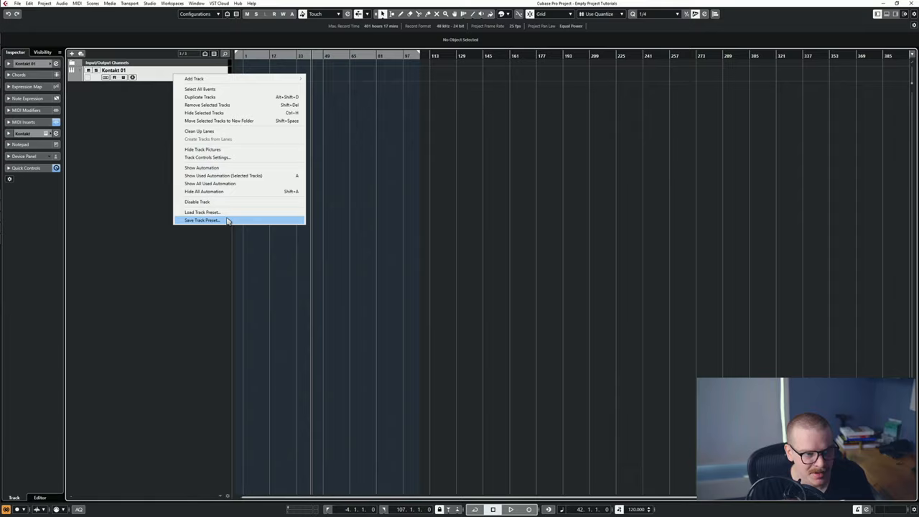
pyautogui.click(202, 220)
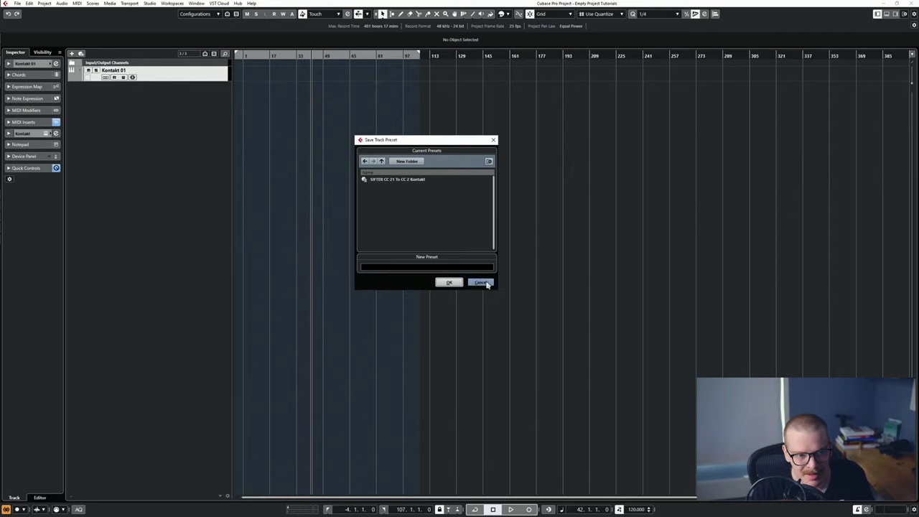
pyautogui.click(481, 282)
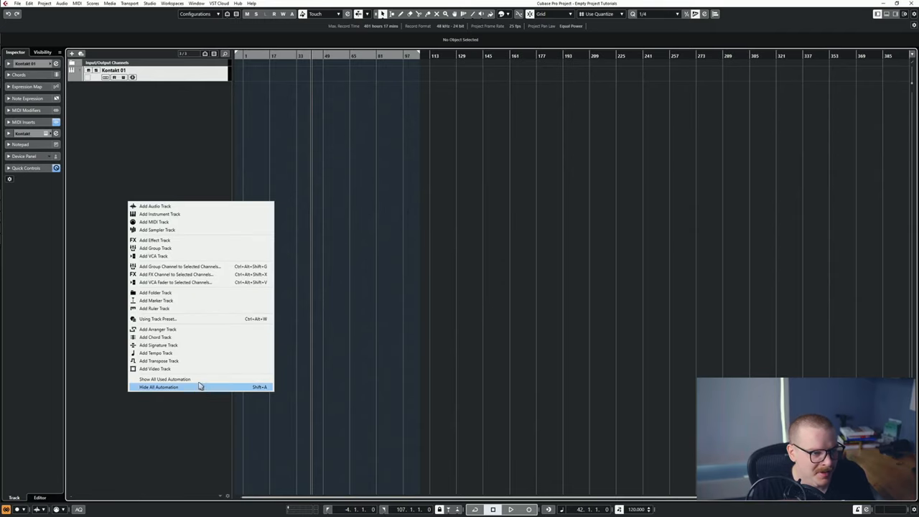
pyautogui.moveTo(208, 214)
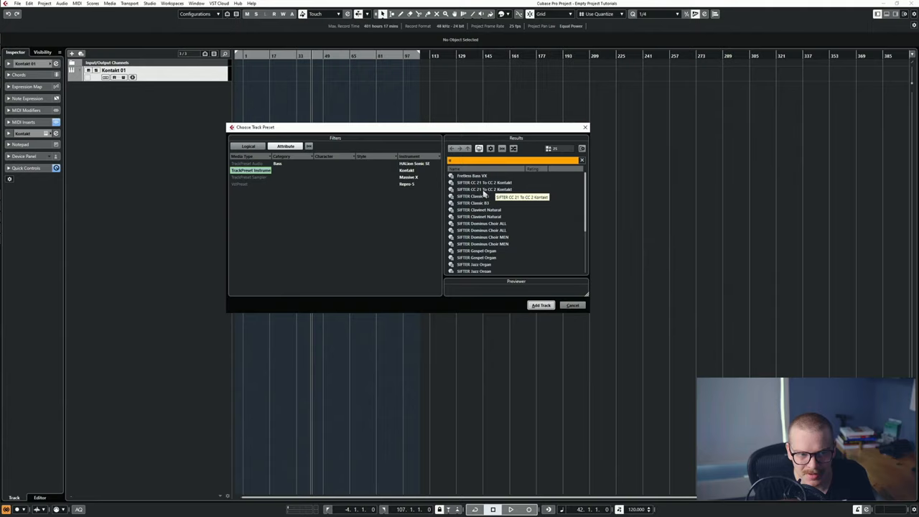
# Select the SIFTER CC 21 To CC 2 Kontakt track preset for the new track.
pyautogui.click(485, 189)
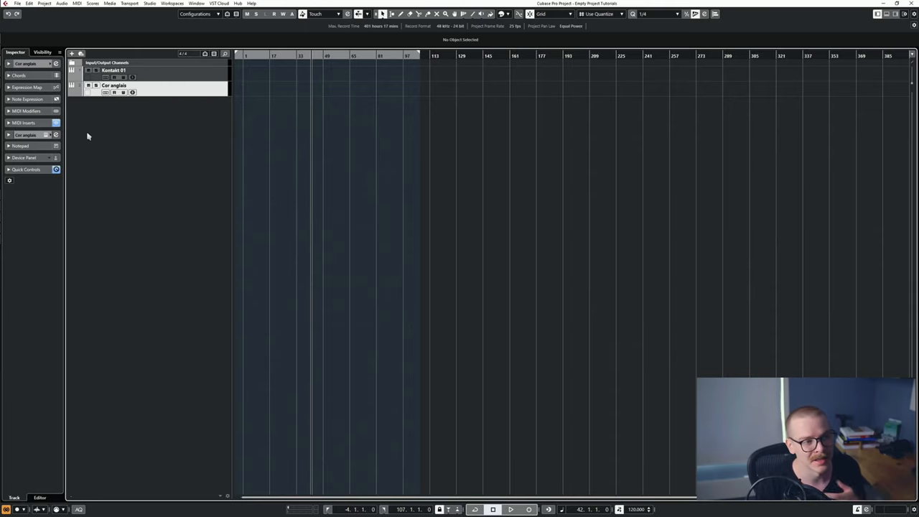
pyautogui.moveTo(77, 140)
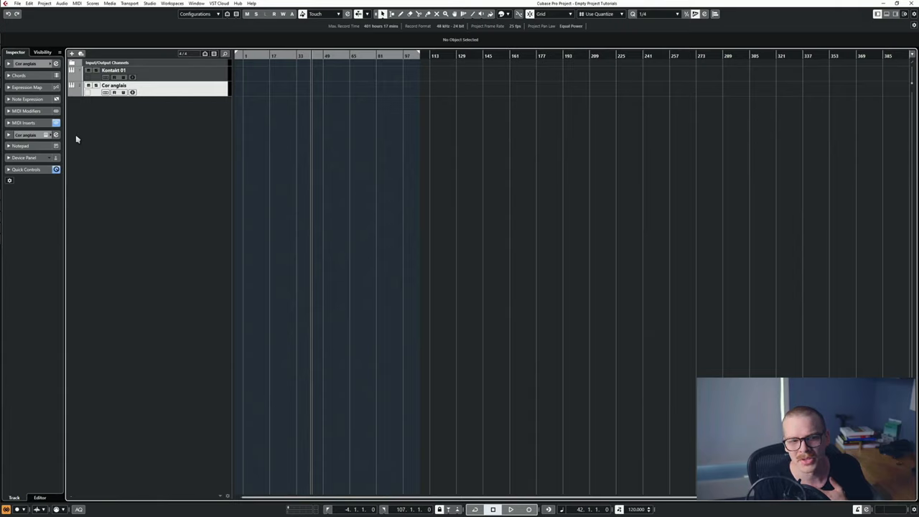